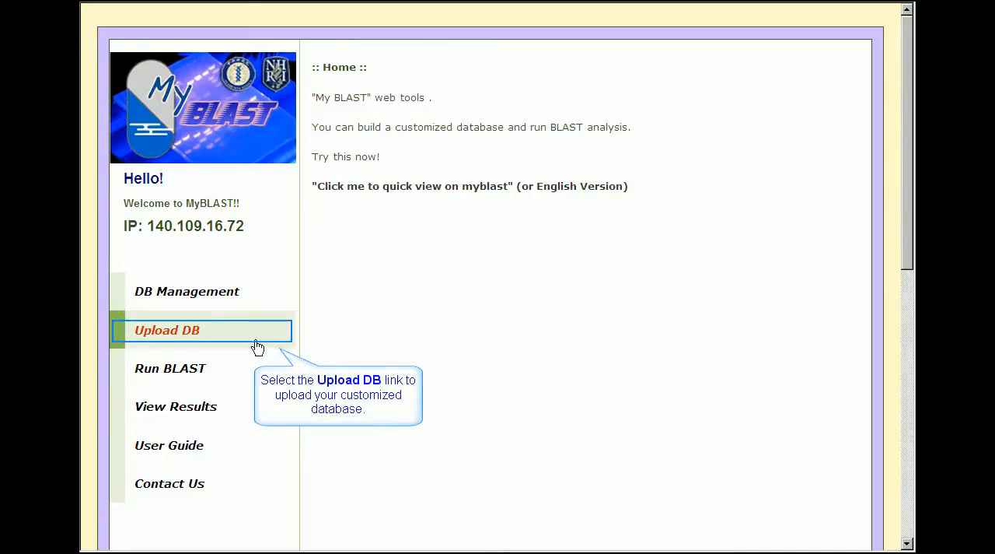
Step: Fill the Upload DB form with Protein type, pasted FASTA sequences and a sequence file from disk
click(167, 330)
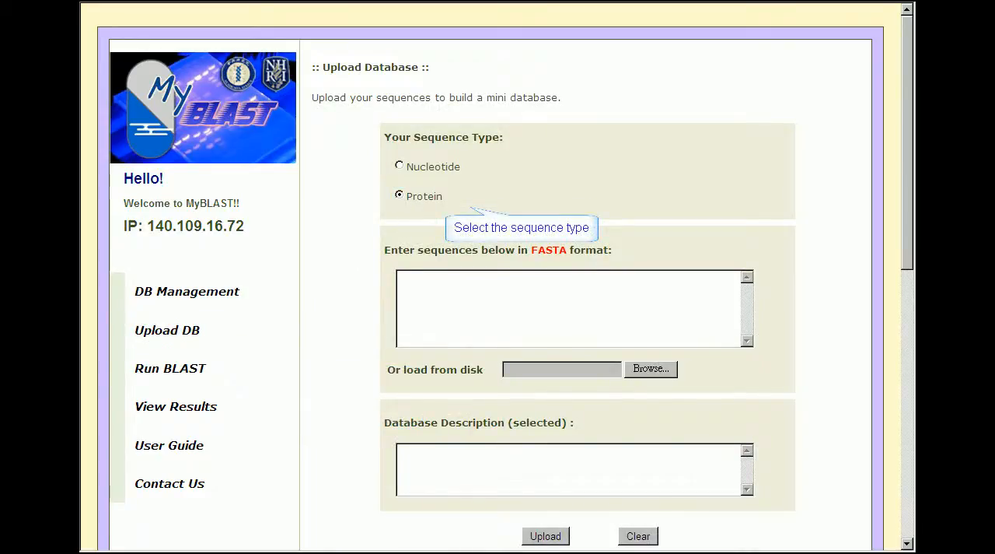
click(572, 308)
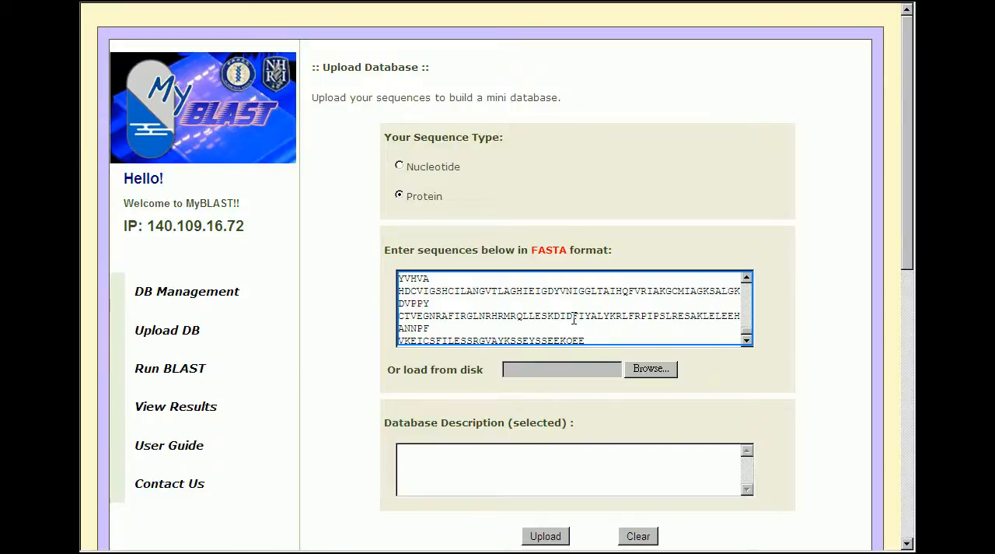
mouse_move(650, 367)
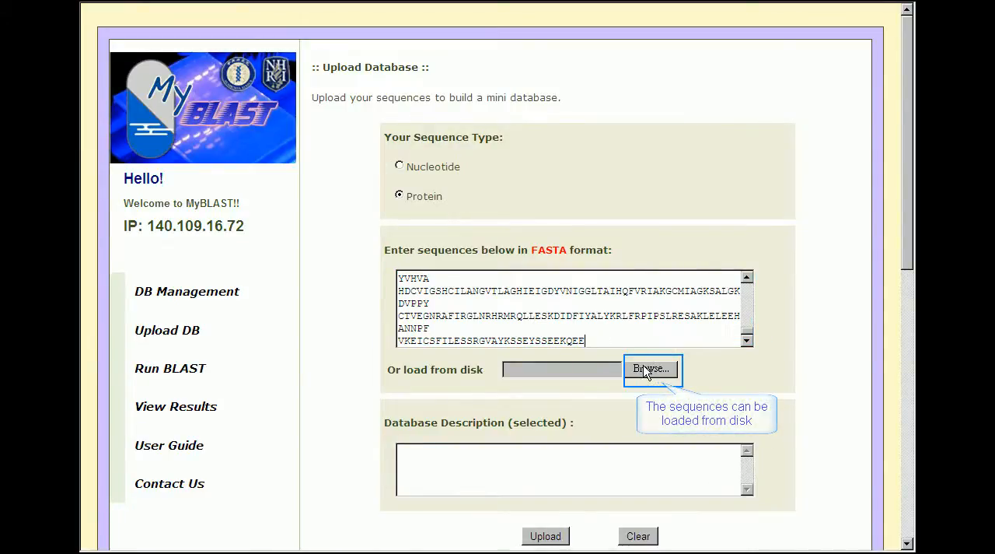
click(650, 366)
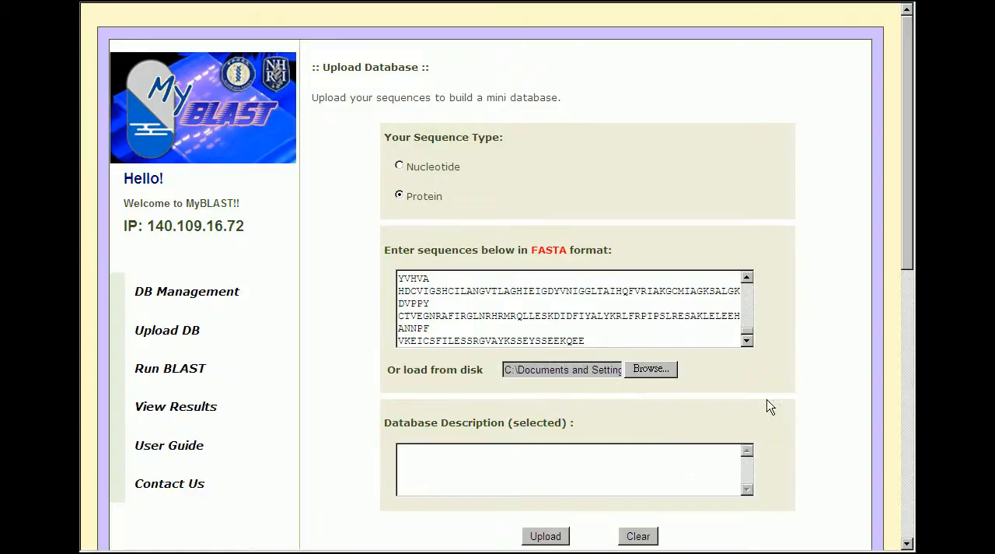
click(572, 469)
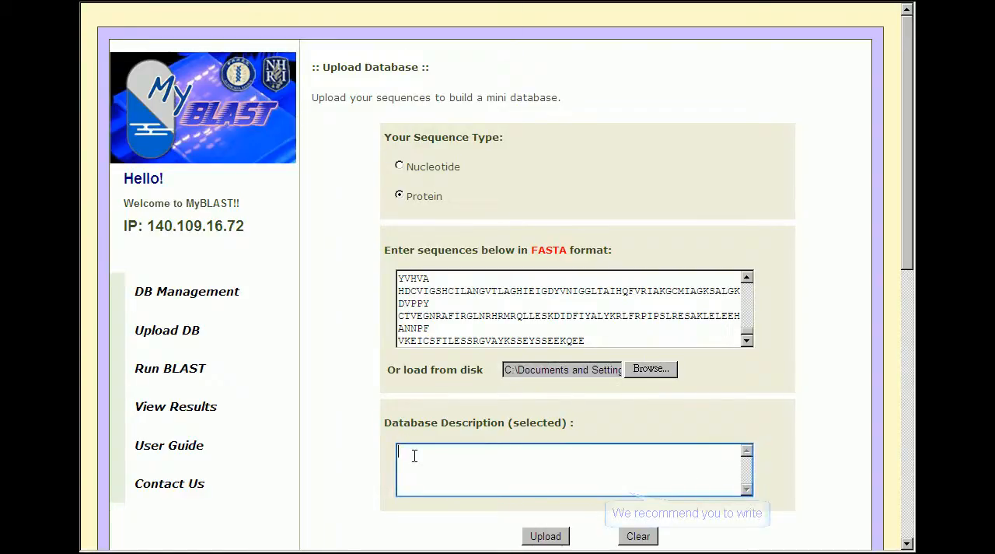
Step: Describe the database as hp26695 and upload it to build the protein database
text(hp266)
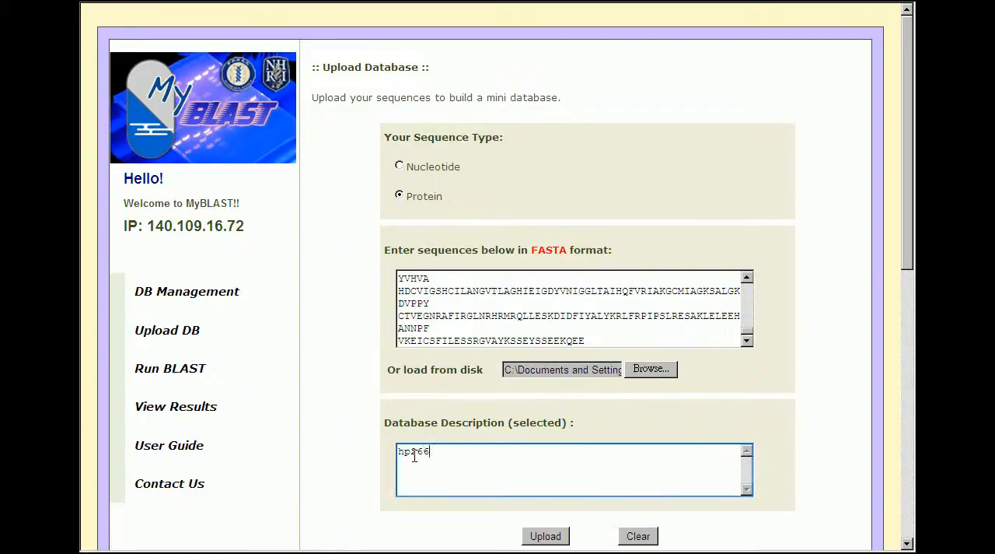
text(95)
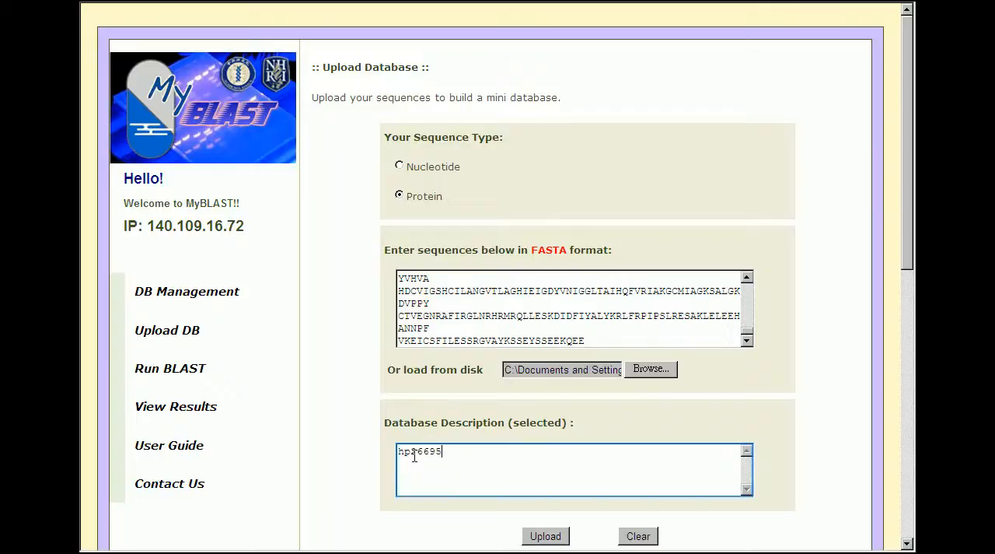
click(544, 535)
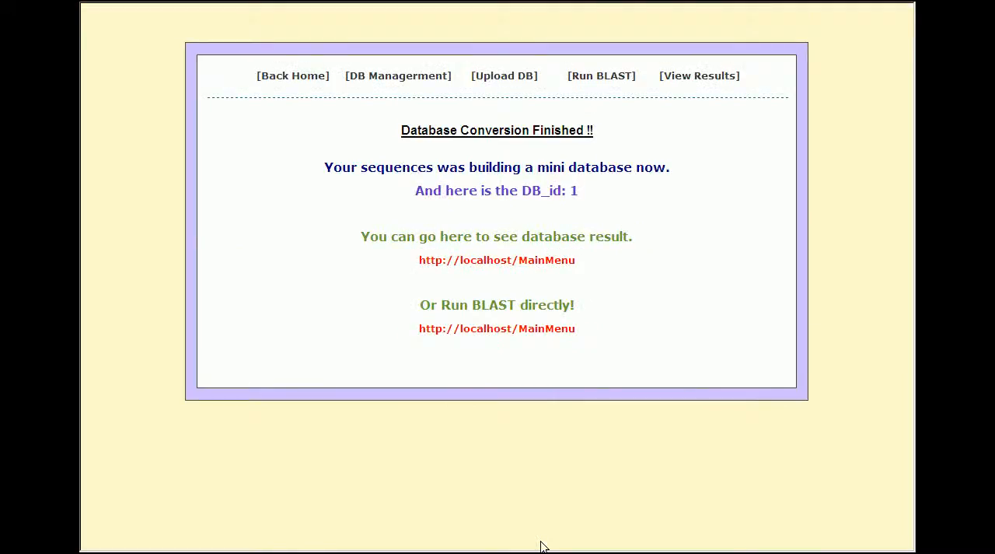
Step: Review database hp26695 (DB_id 1) in DB Management and move on to Run BLAST
click(398, 75)
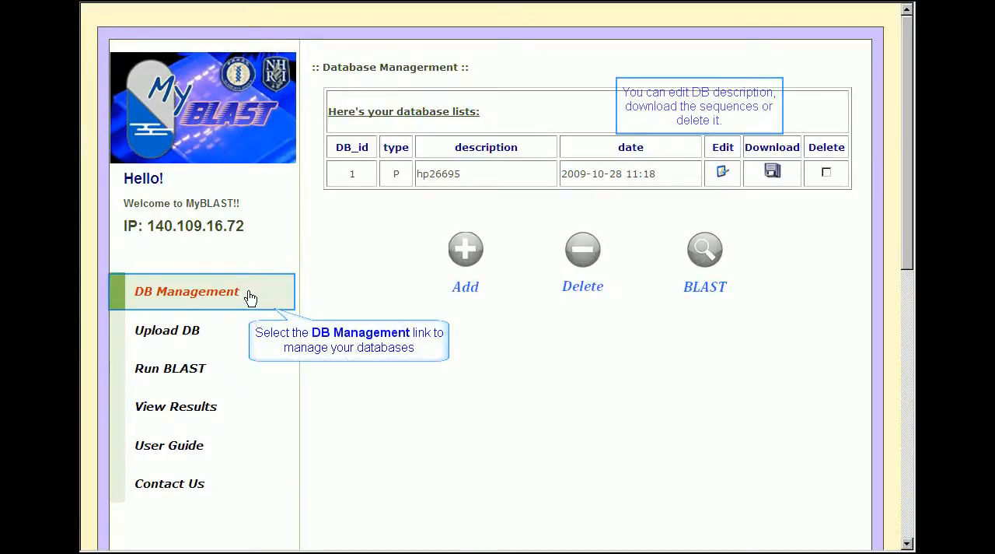
click(721, 171)
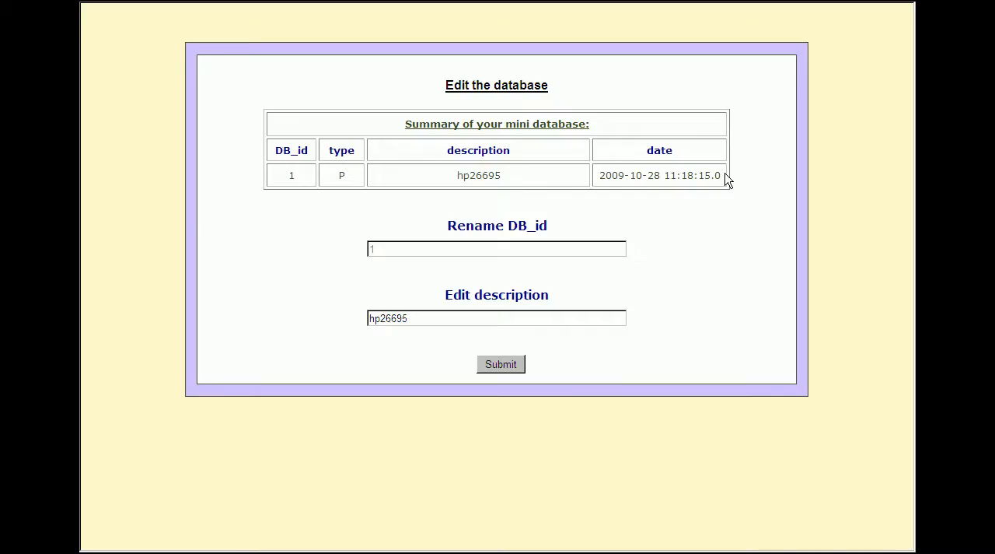
click(170, 370)
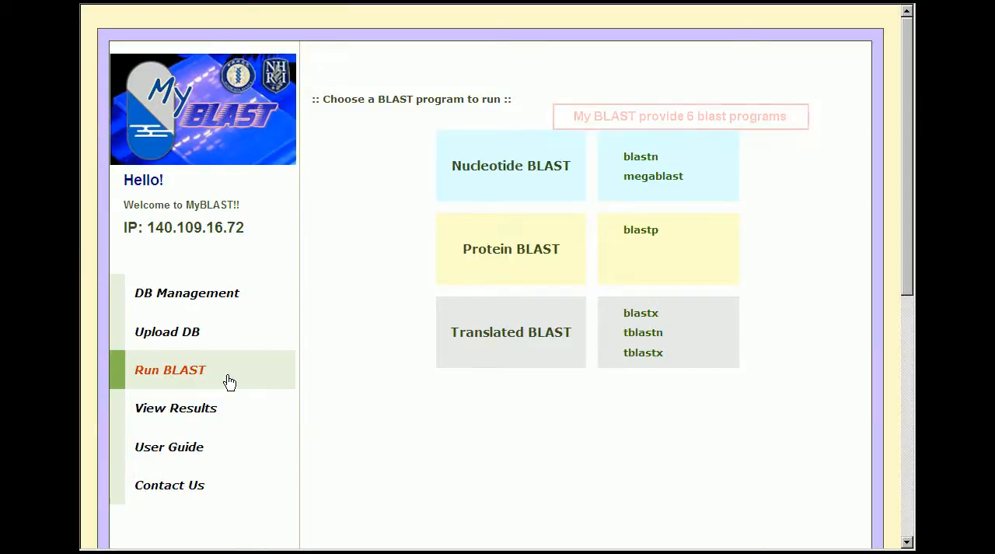
Step: Submit a blastp search of Acon2 and O25294 against hp26695 with adjusted advanced options
click(641, 228)
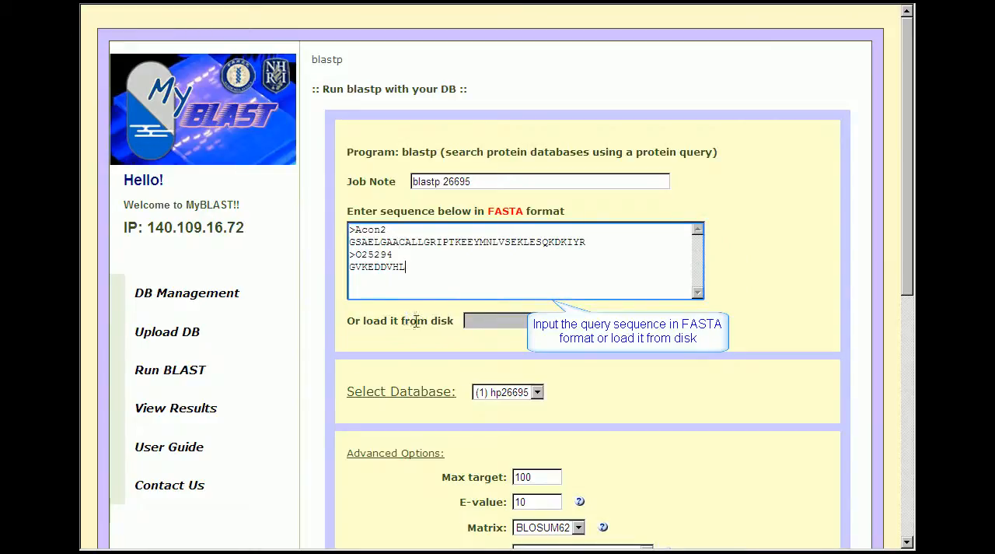
mouse_move(536, 391)
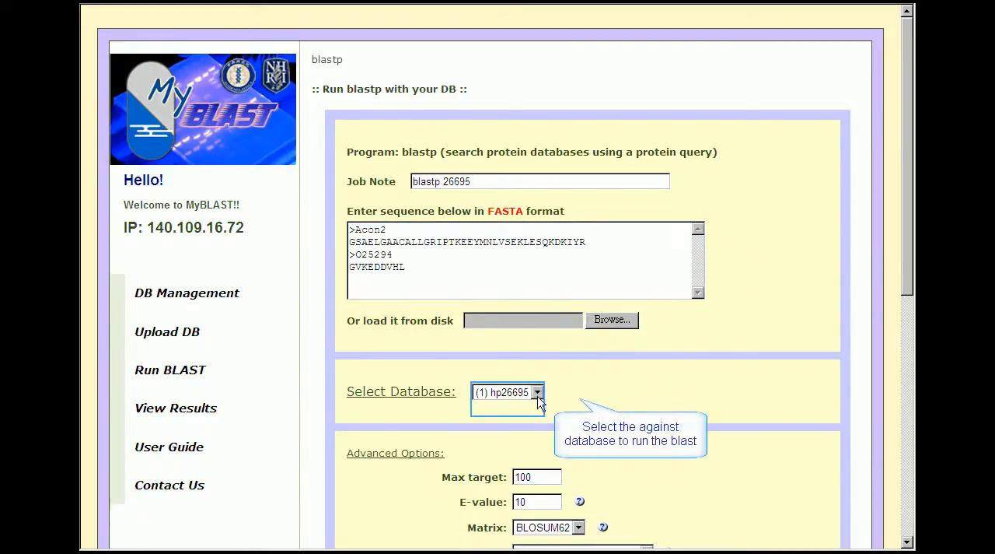
click(506, 392)
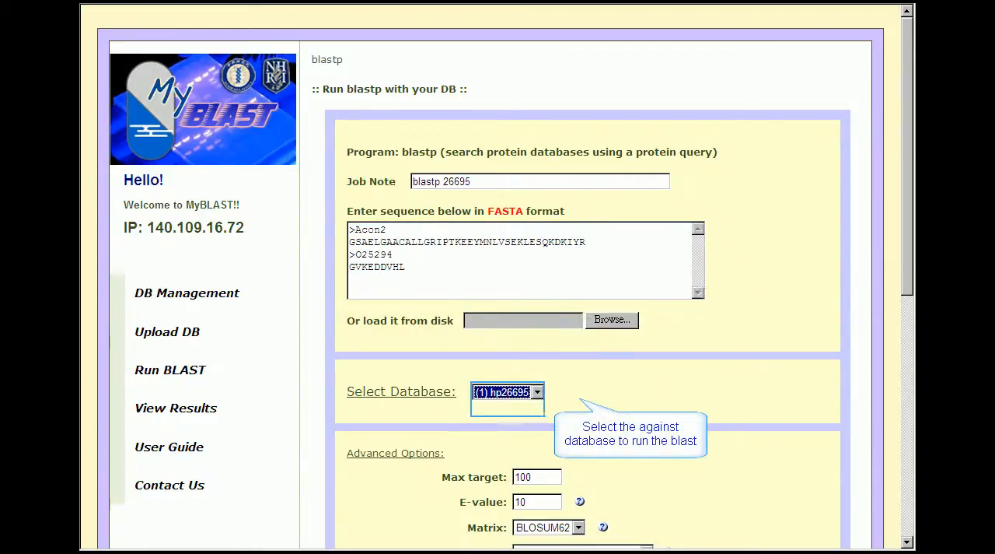
scroll(down, 3)
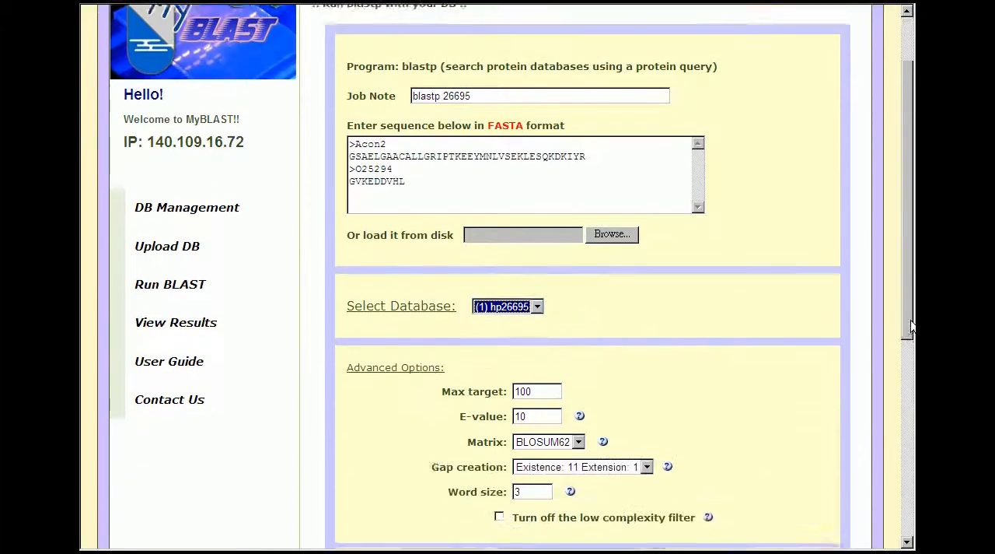
scroll(down, 3)
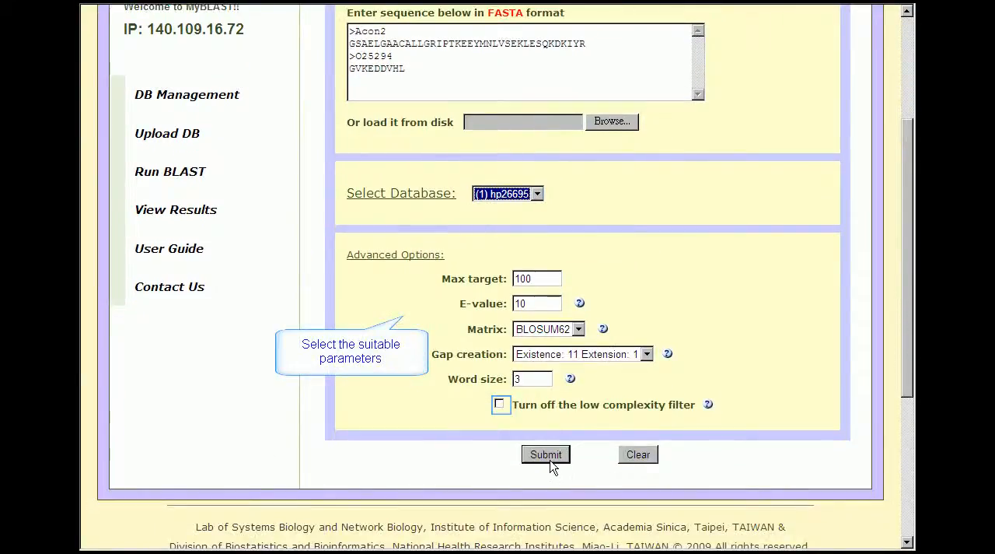
click(500, 404)
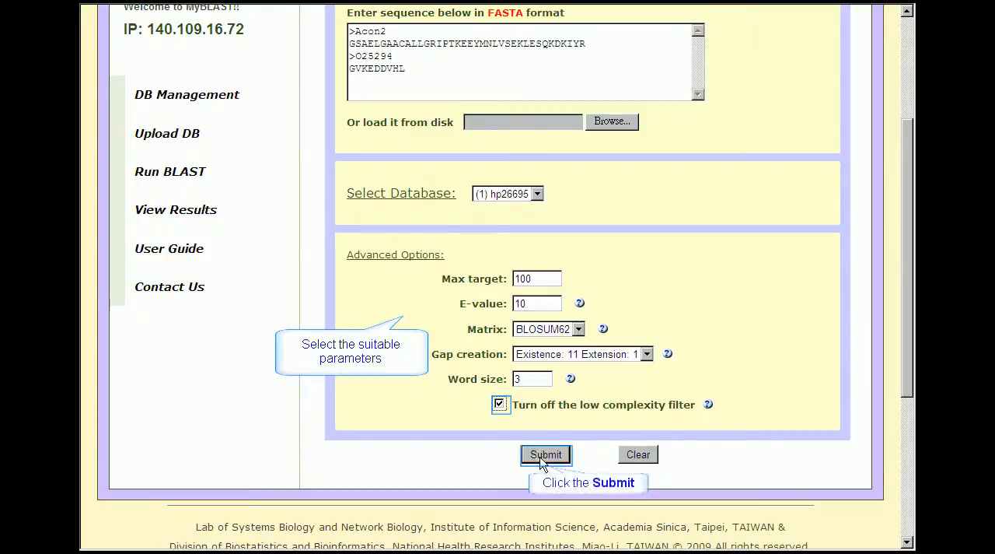
click(545, 454)
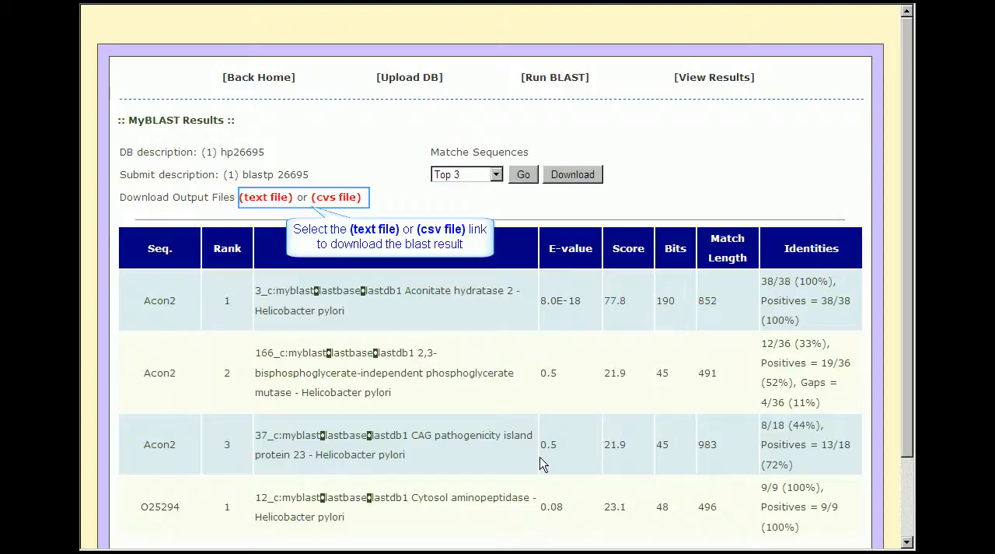
Step: Request the results as a text file, cancel the download, and browse the hit table
click(266, 196)
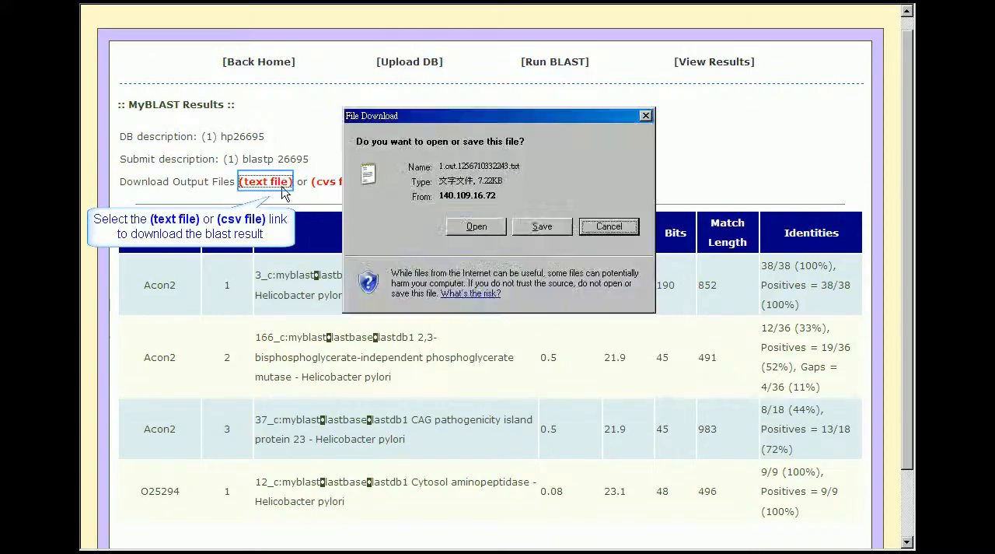
click(610, 227)
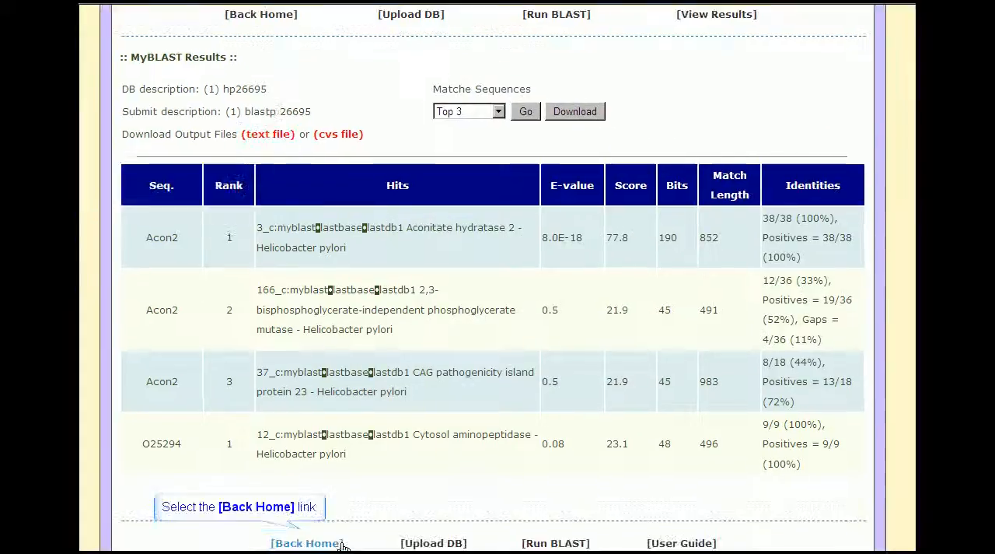
scroll(down, 3)
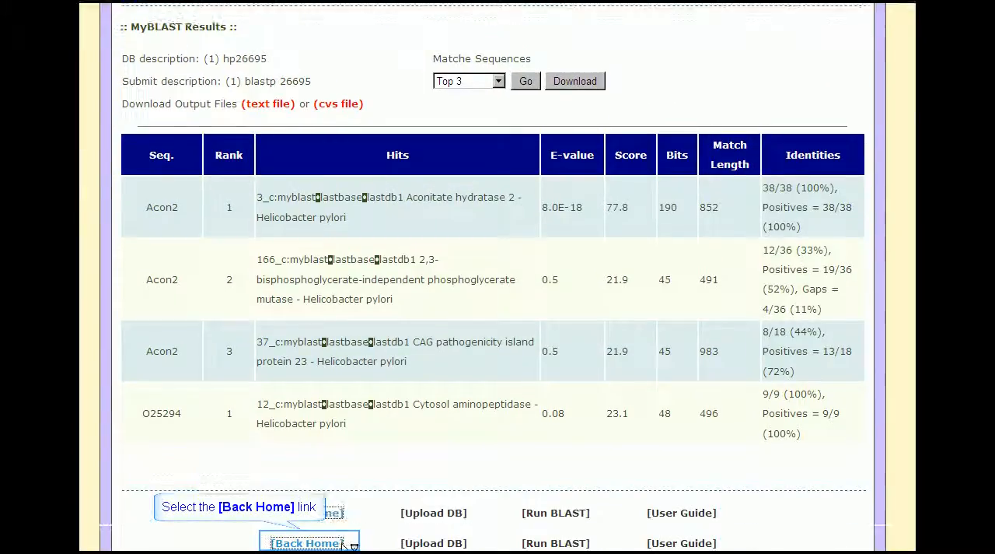
Step: Return home and list the saved BLAST results showing the hp26695 blastp run
click(305, 543)
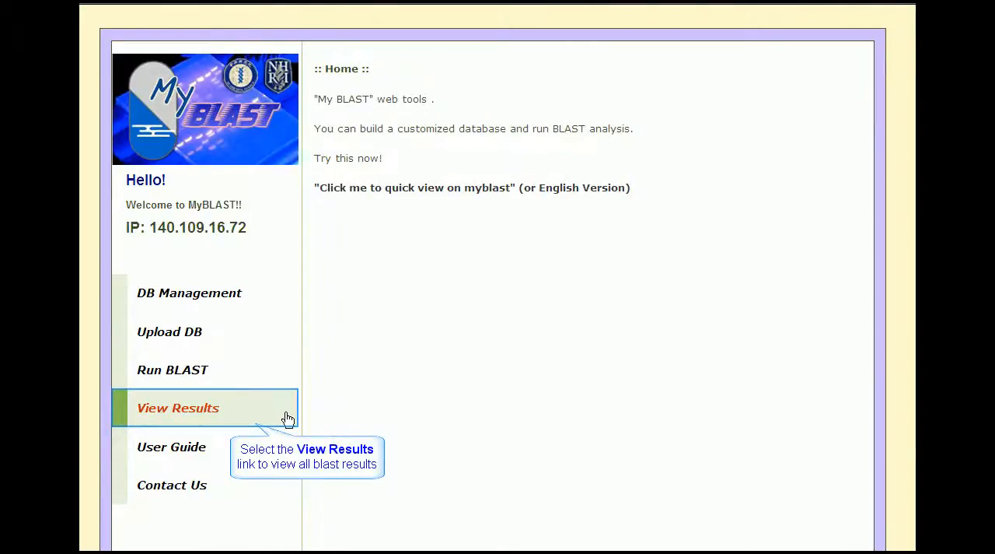
click(177, 407)
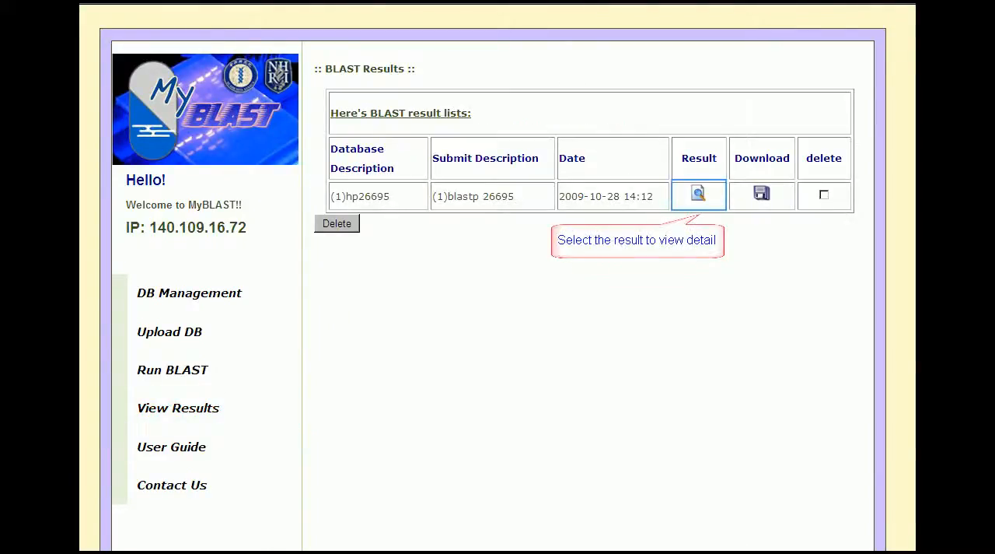
mouse_move(762, 192)
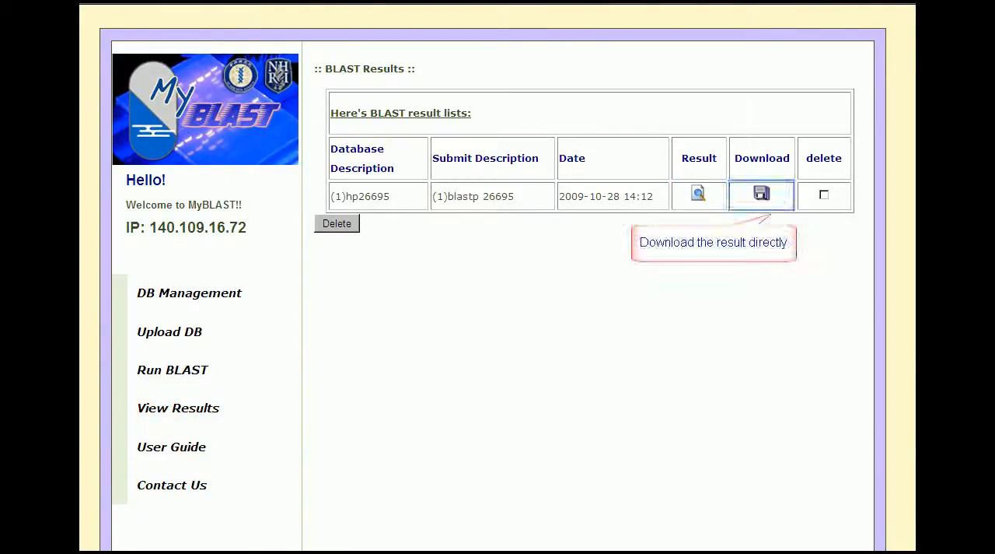
mouse_move(824, 195)
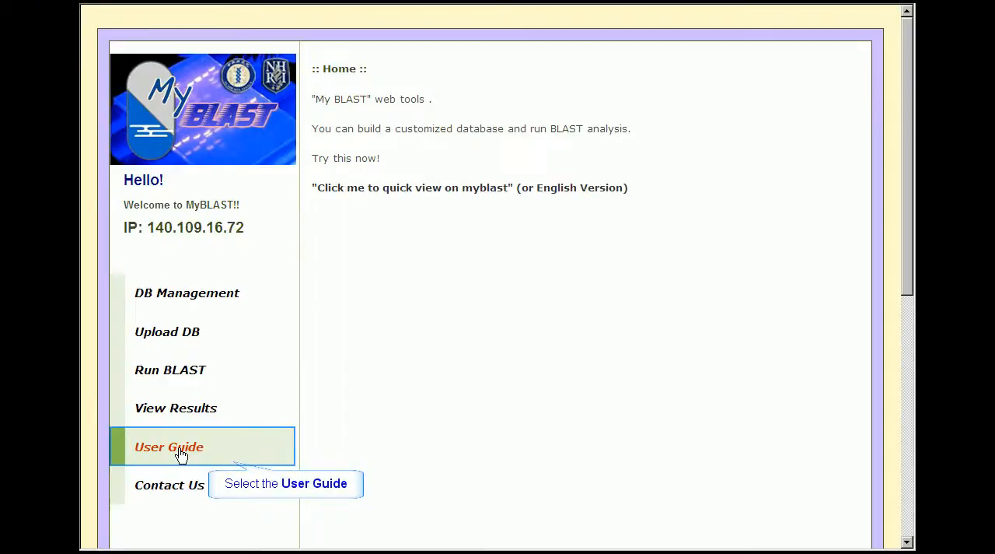
Step: Read through the User Guide, then show the Contact Us page with the authors' details
click(167, 447)
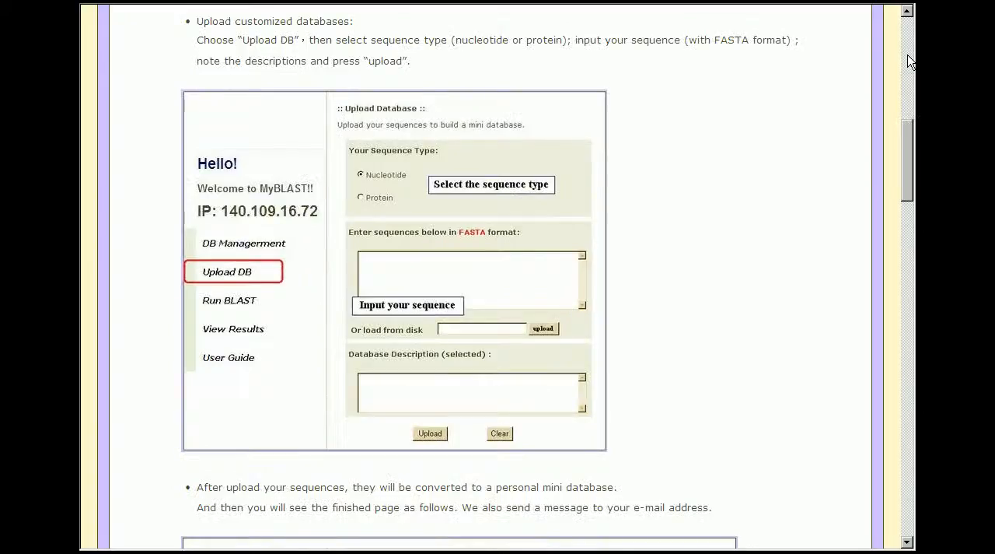
scroll(down, 3)
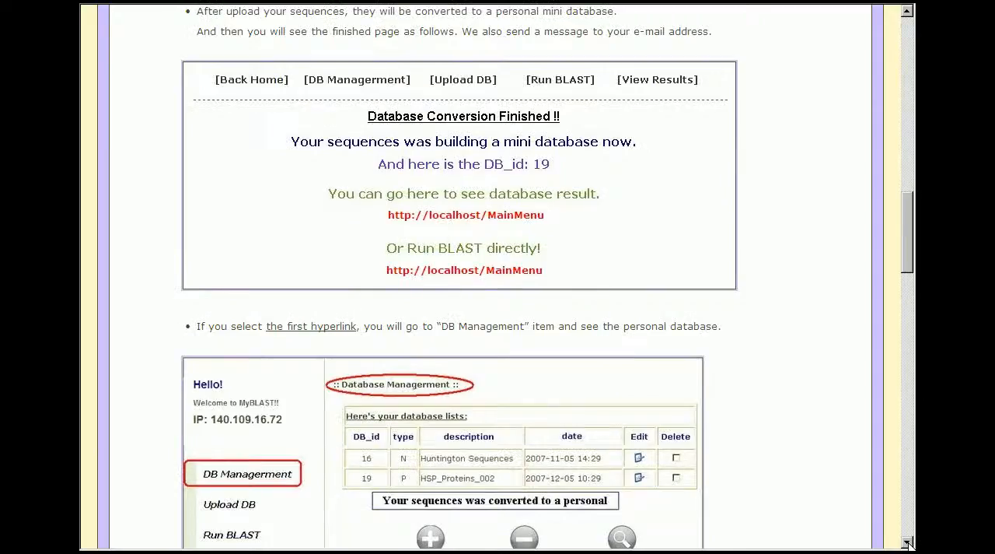
scroll(down, 3)
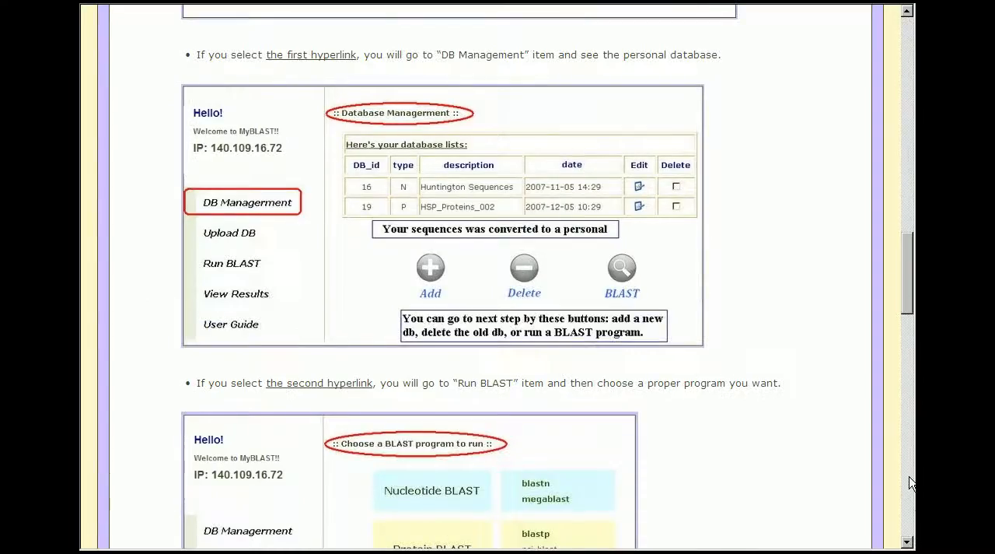
scroll(down, 3)
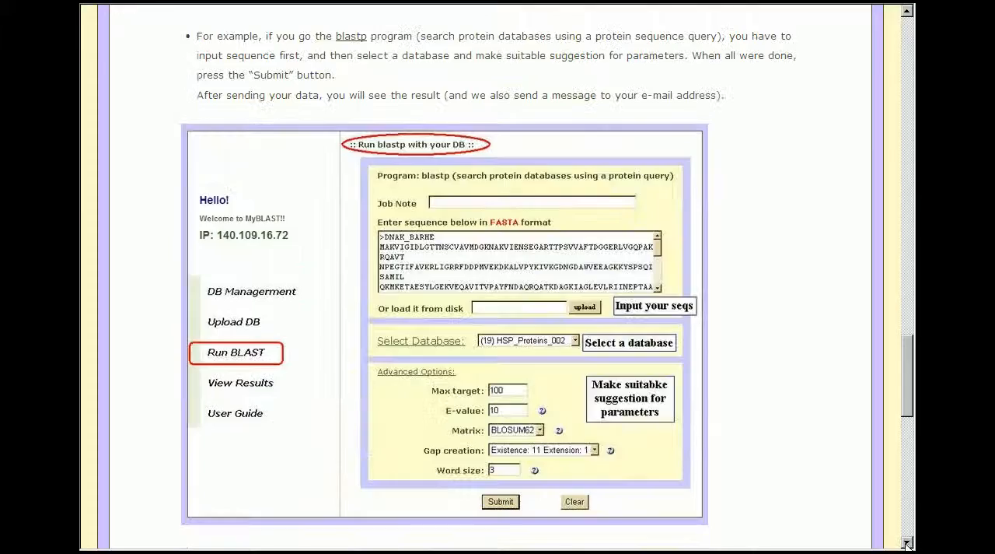
scroll(down, 3)
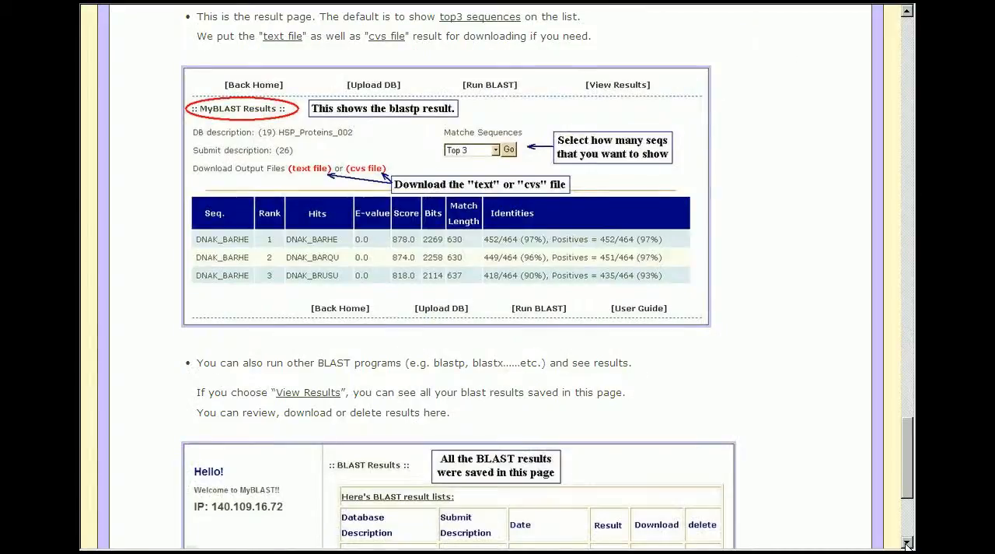
scroll(down, 3)
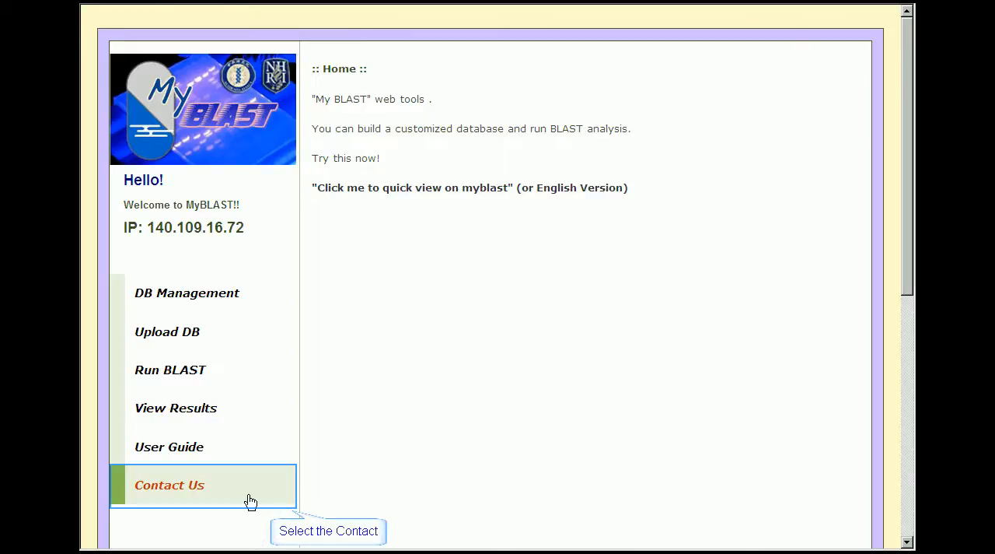
click(170, 485)
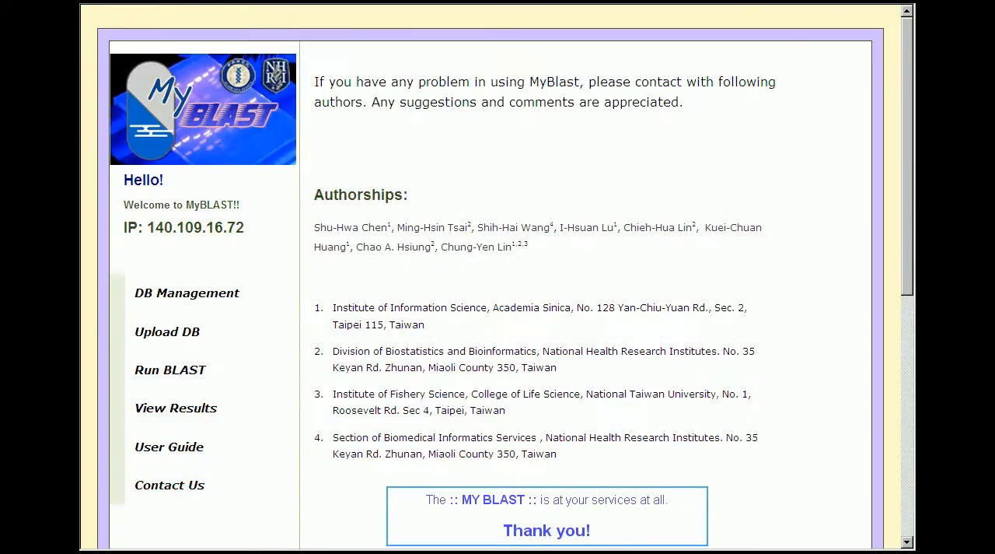